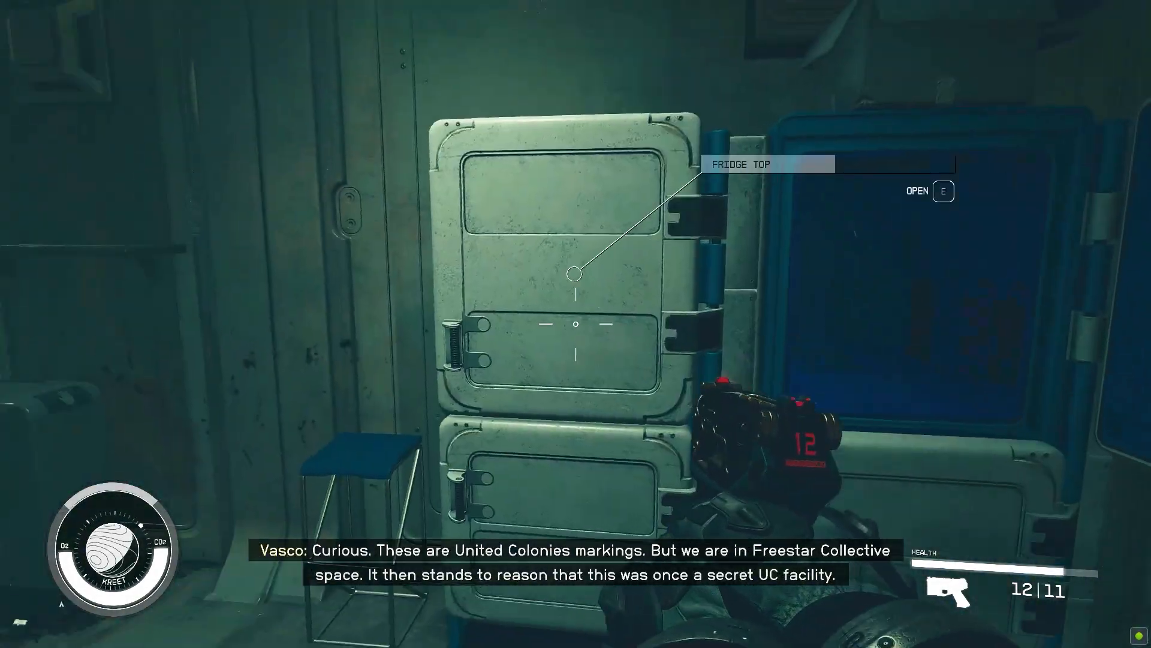
Step: Set the NVIDIA driver search to GeForce RTX 30 Series, GeForce RTX 3060
{"action": "key", "text": "e"}
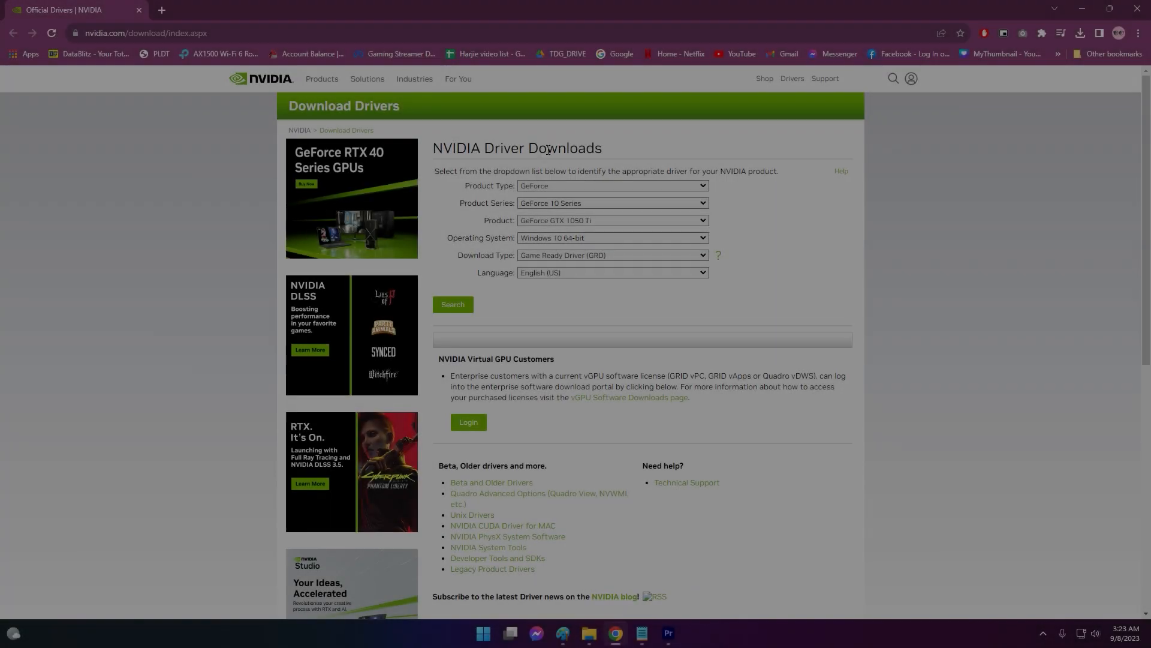
{"action": "left_click", "coordinate": [611, 203]}
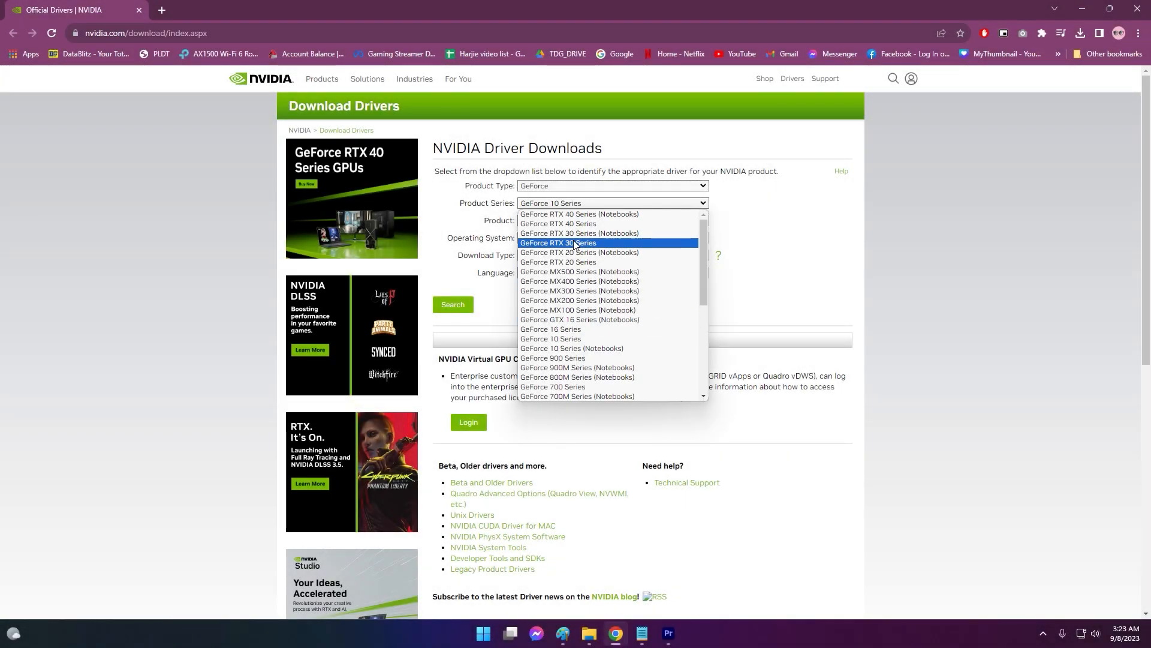
{"action": "left_click", "coordinate": [558, 243]}
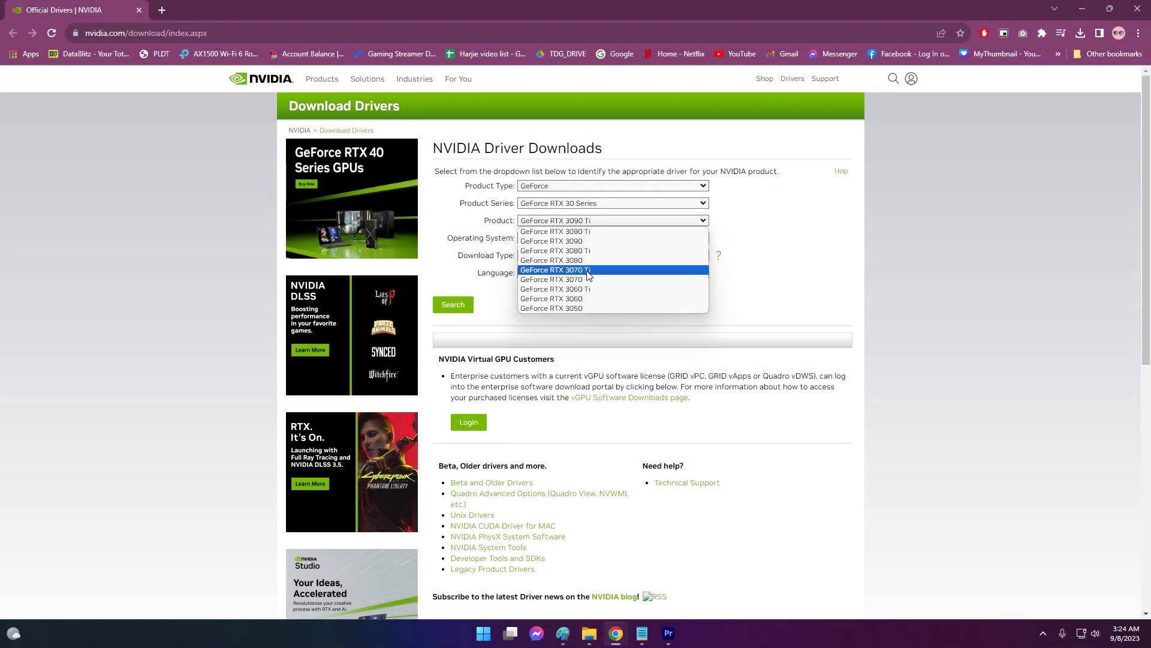
{"action": "left_click", "coordinate": [552, 298]}
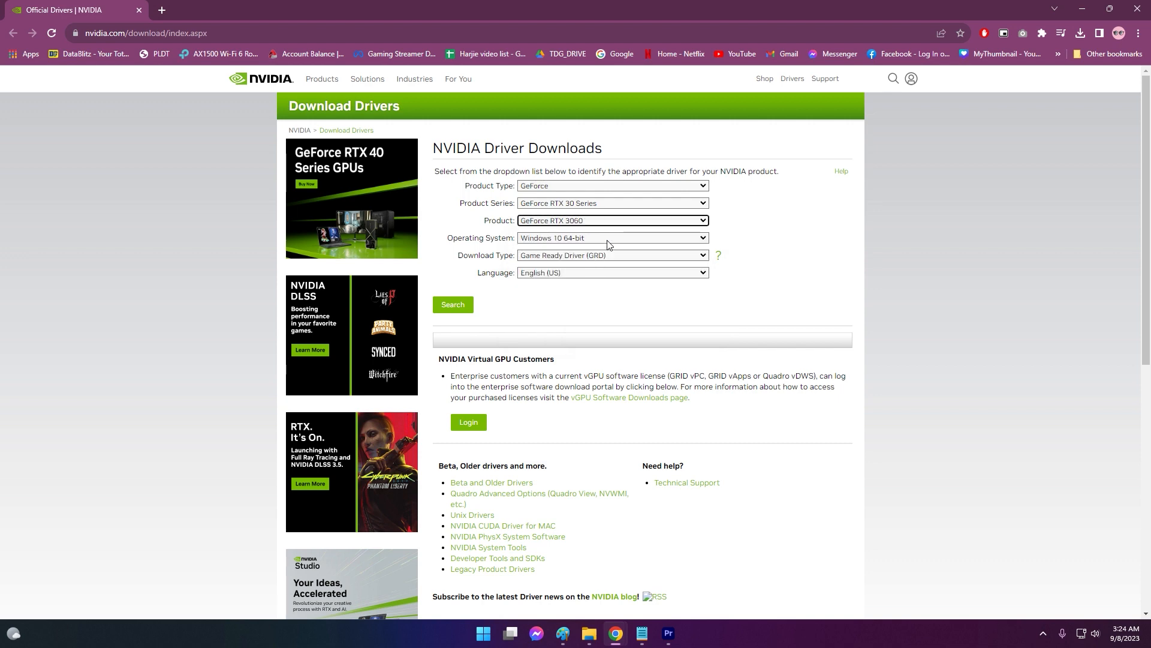
{"action": "left_click", "coordinate": [452, 303]}
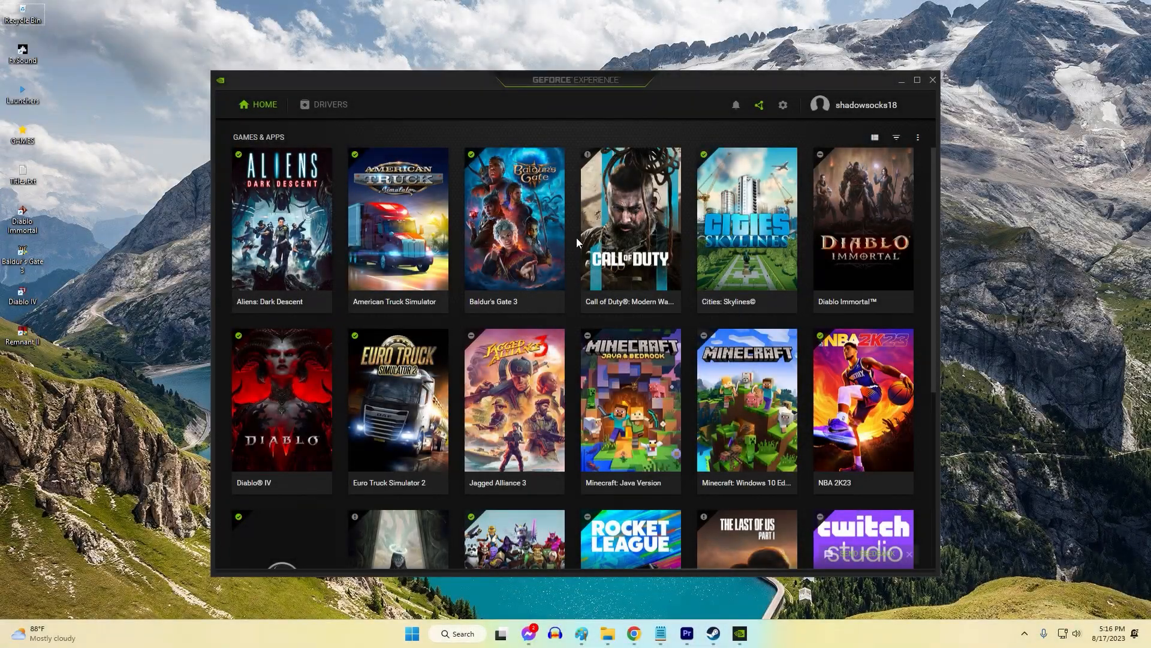
Step: Show GeForce Experience's General settings with the In-Game Overlay section
{"action": "scroll", "scroll_direction": "down", "scroll_amount": 3}
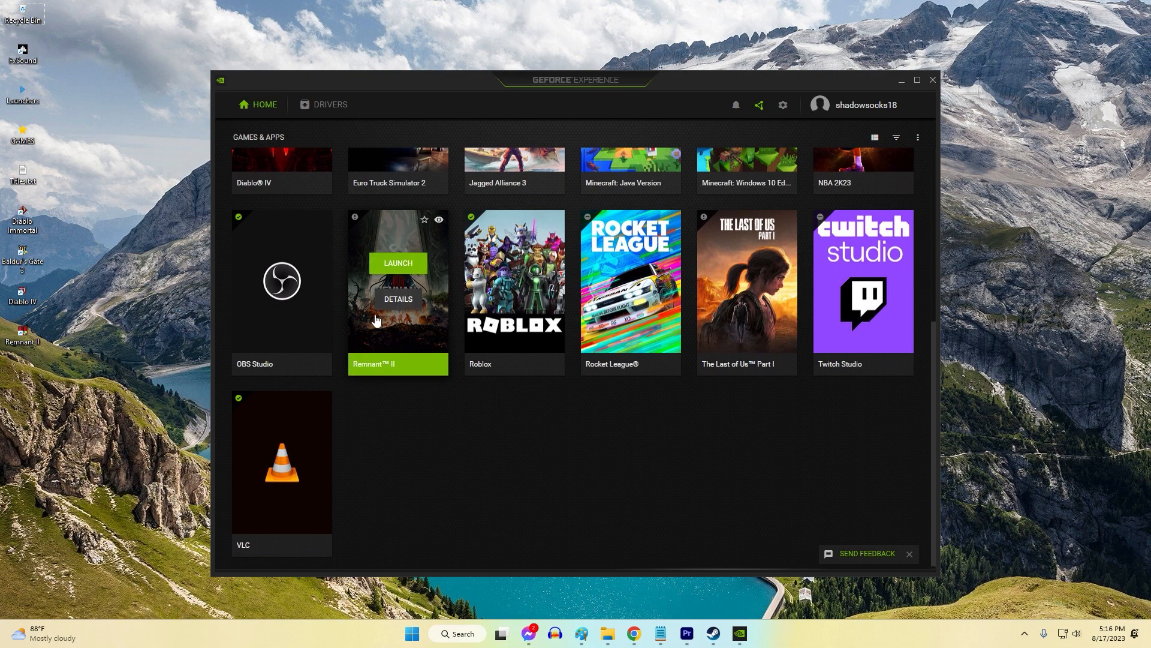
{"action": "scroll", "scroll_direction": "up", "scroll_amount": 3}
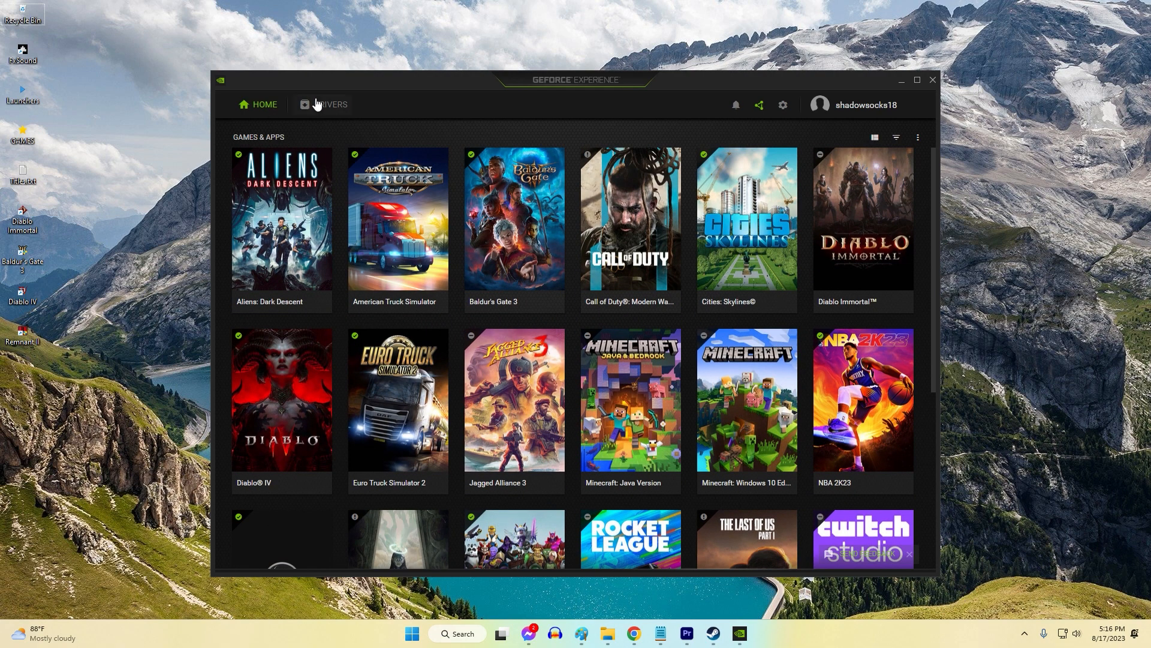
{"action": "left_click", "coordinate": [782, 105]}
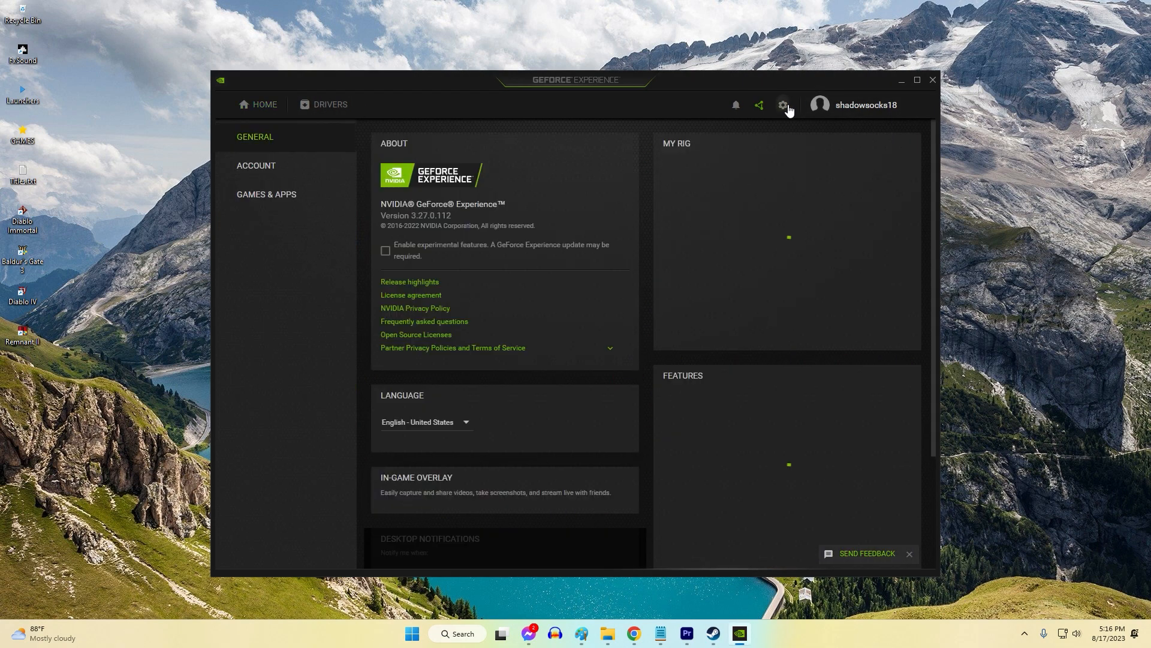
{"action": "scroll", "scroll_direction": "down", "scroll_amount": 3}
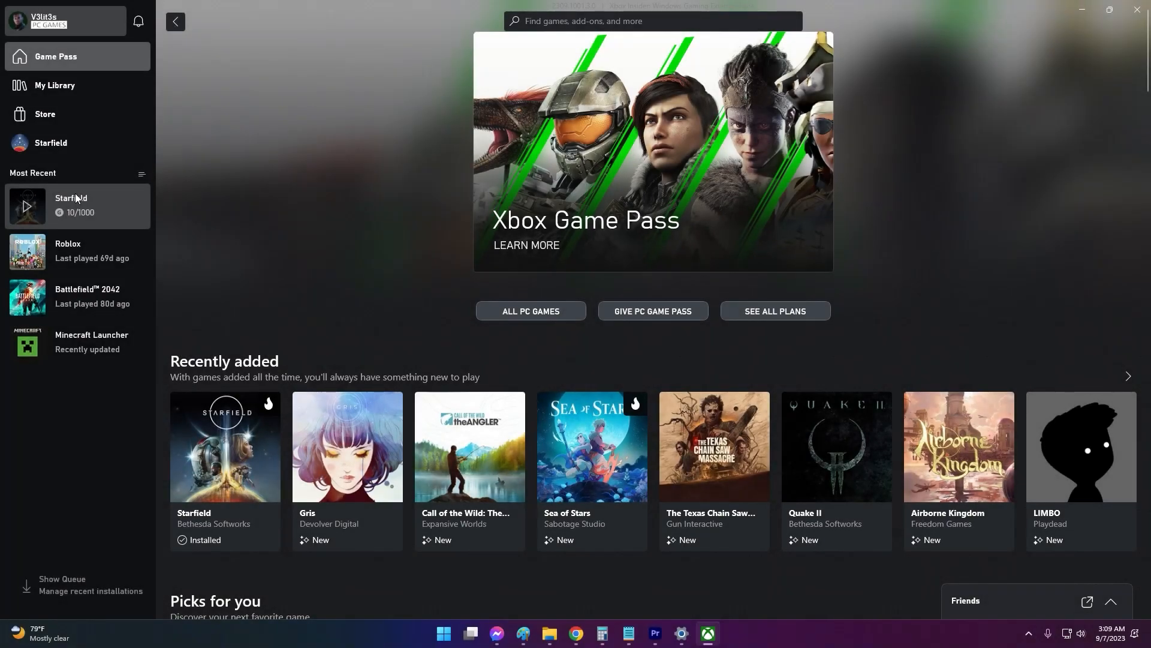
Step: Verify and repair Starfield's game files from its Manage > Files options
{"action": "left_click", "coordinate": [456, 257]}
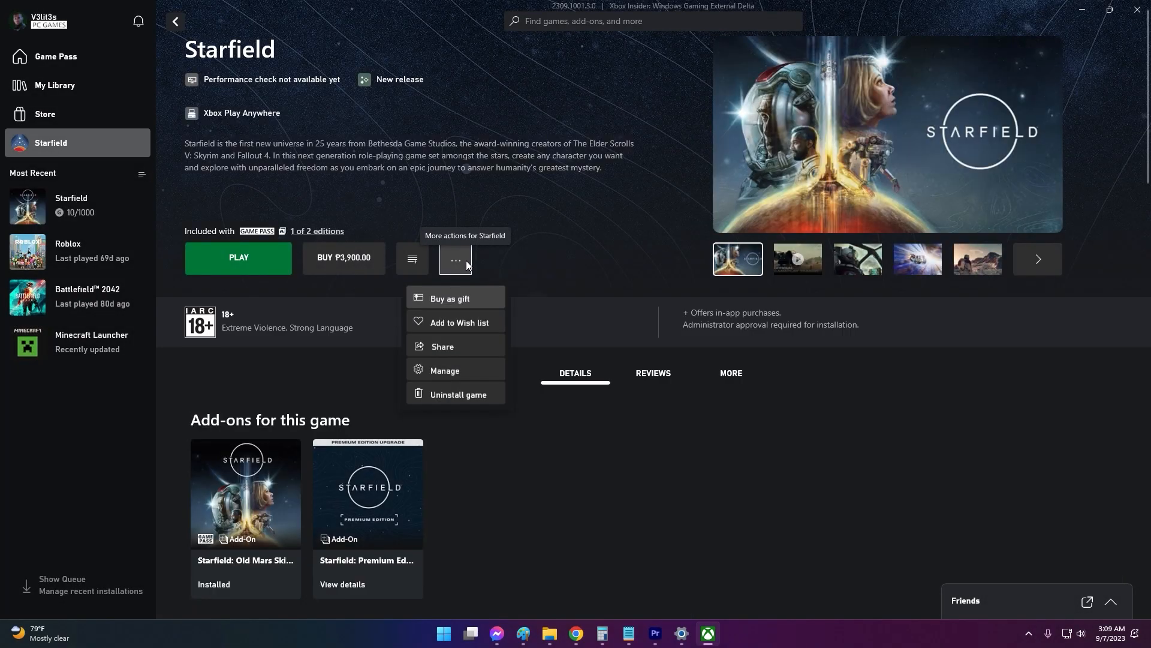
{"action": "left_click", "coordinate": [444, 371]}
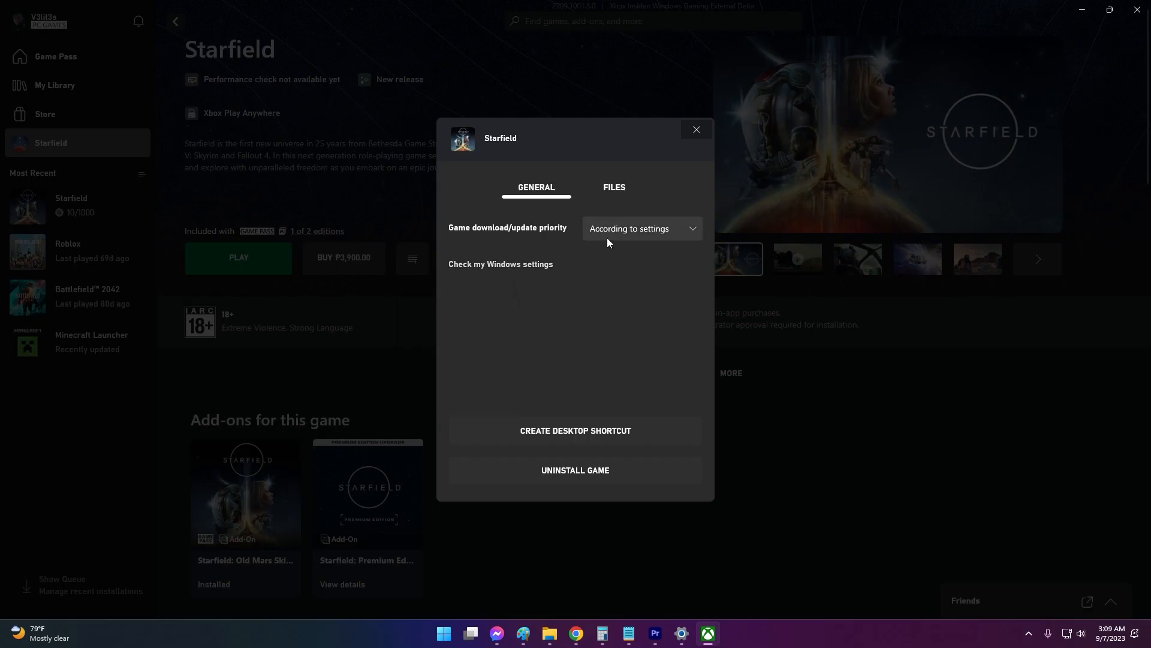
{"action": "left_click", "coordinate": [614, 187]}
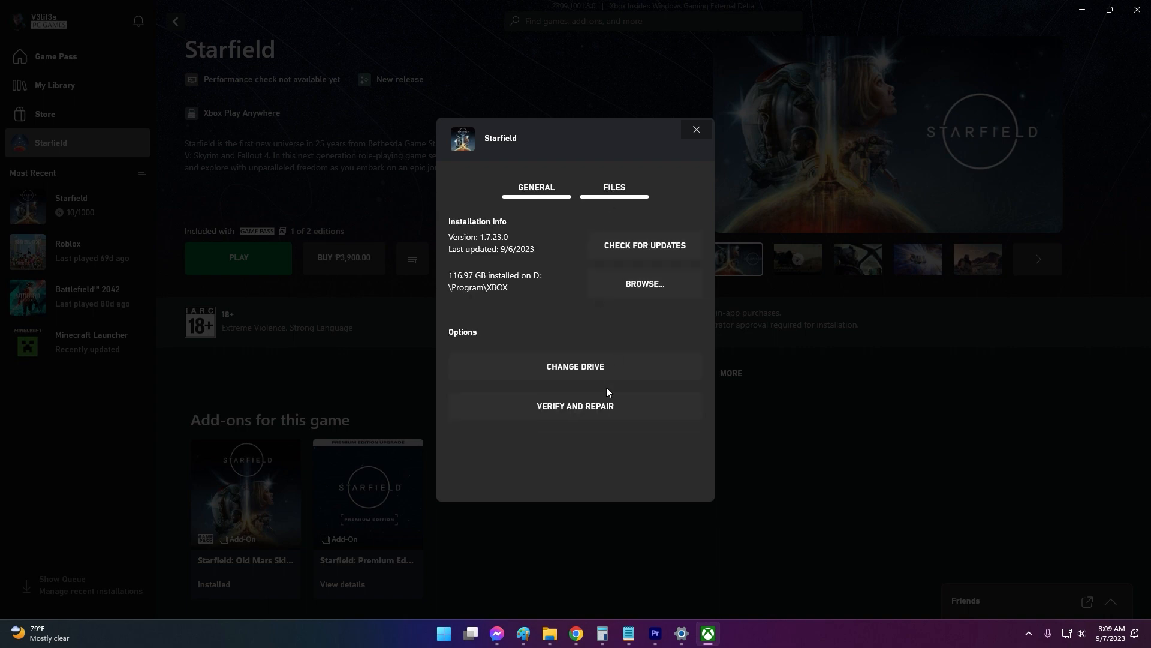
{"action": "left_click", "coordinate": [575, 406]}
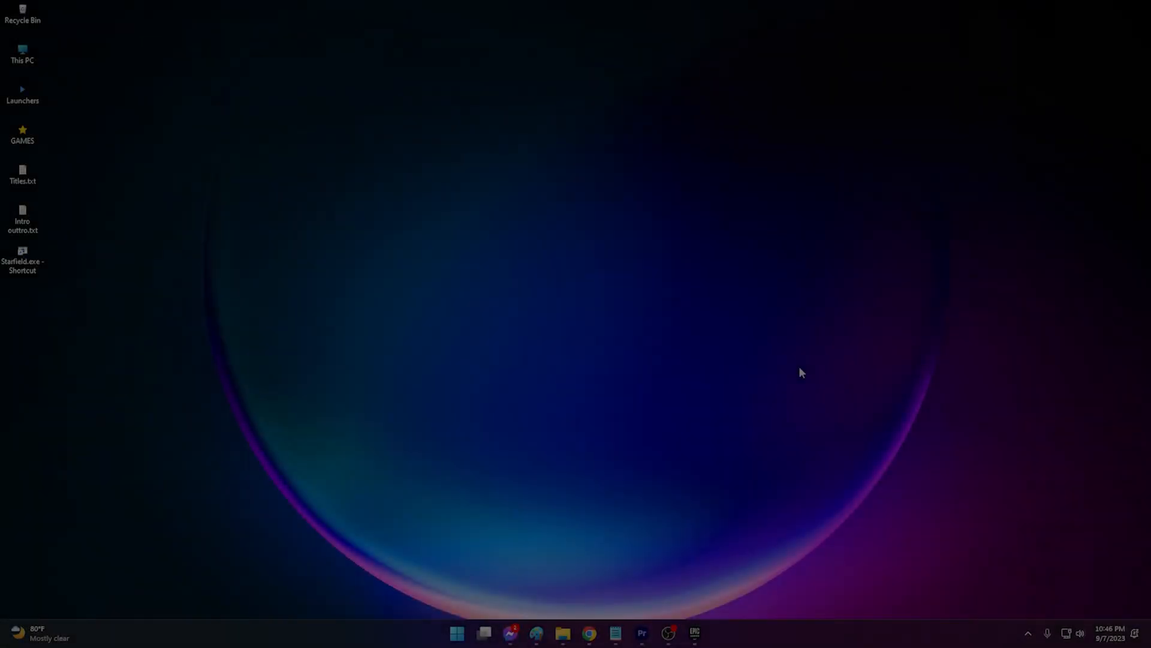
{"action": "mouse_move", "coordinate": [810, 597]}
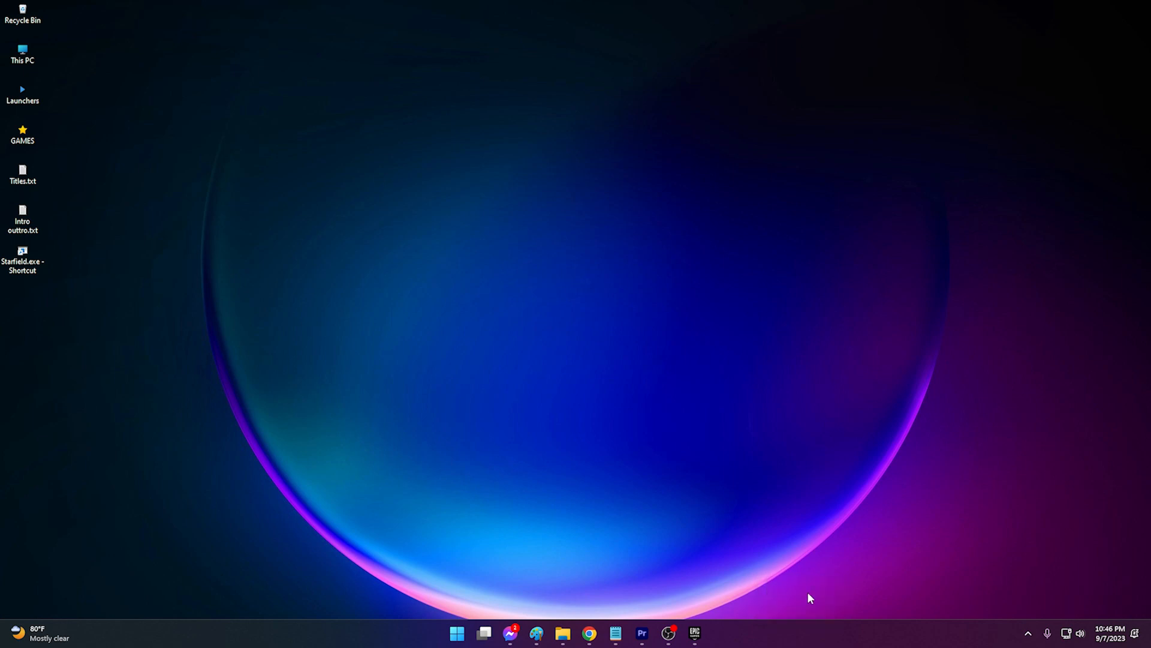
Step: Bring up Task Manager and target EpicGamesLauncher for ending
{"action": "left_click", "coordinate": [708, 632]}
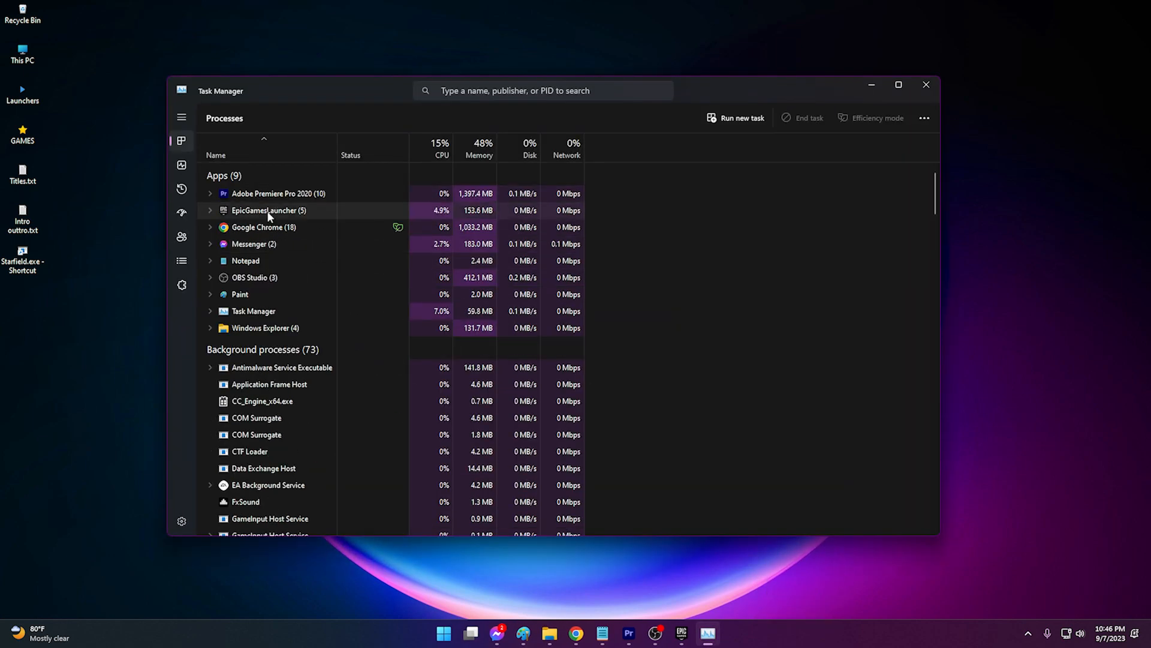
{"action": "right_click", "coordinate": [263, 227]}
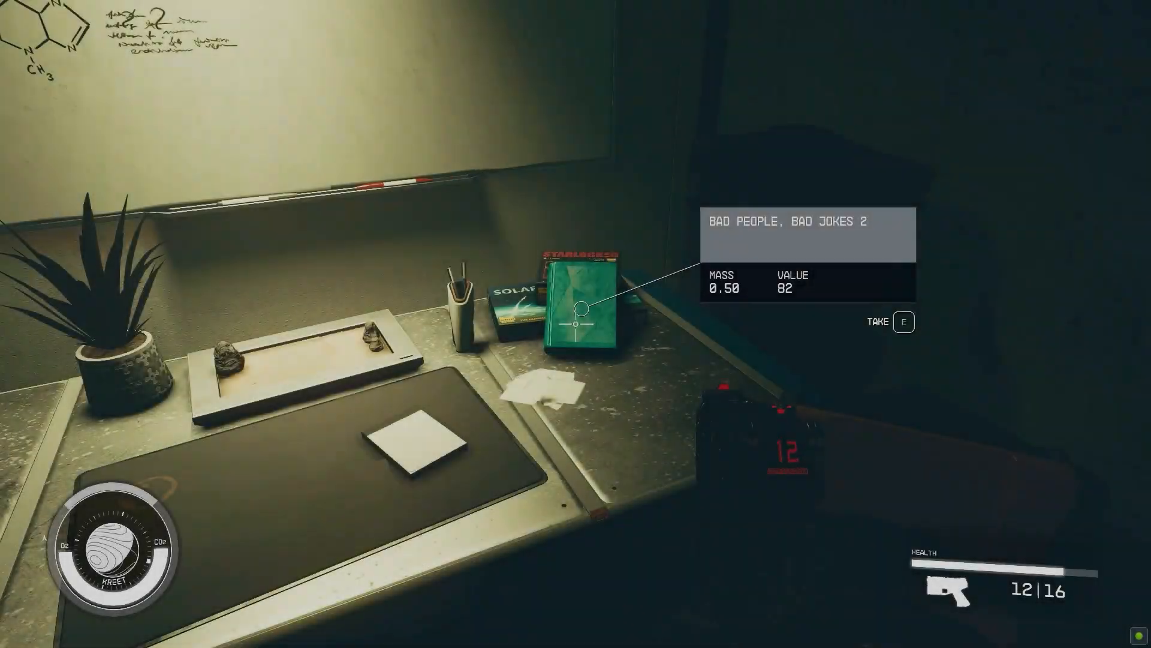
Step: Read the book Bad People, Bad Jokes 2 and close it
{"action": "key", "text": "e"}
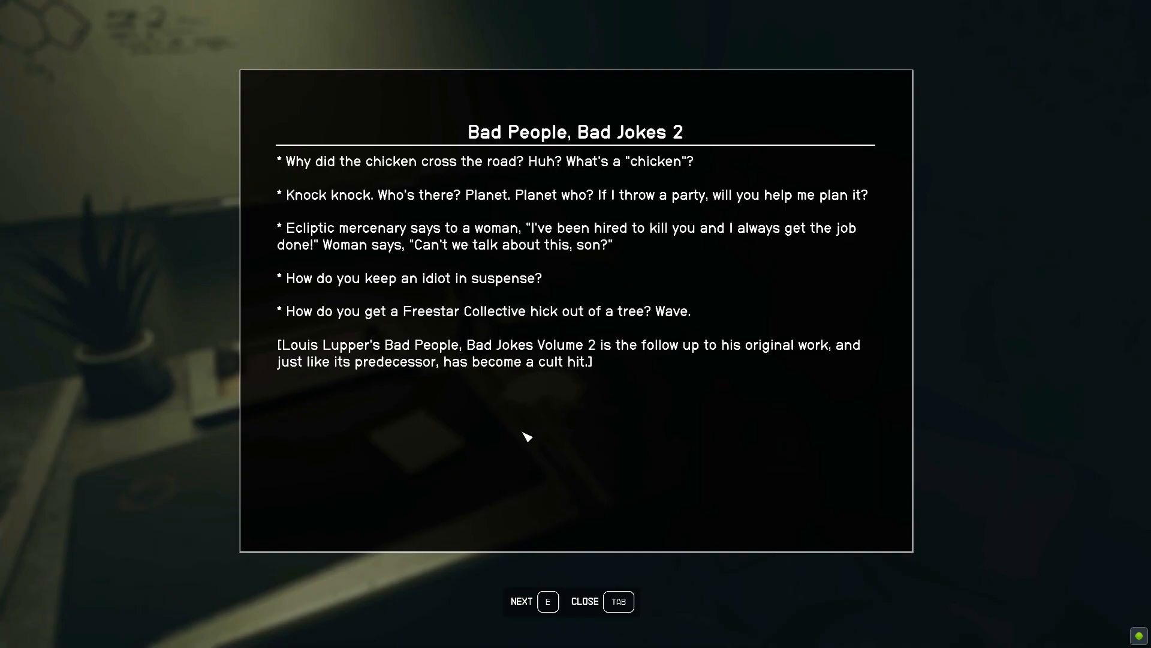
{"action": "key", "text": "Tab"}
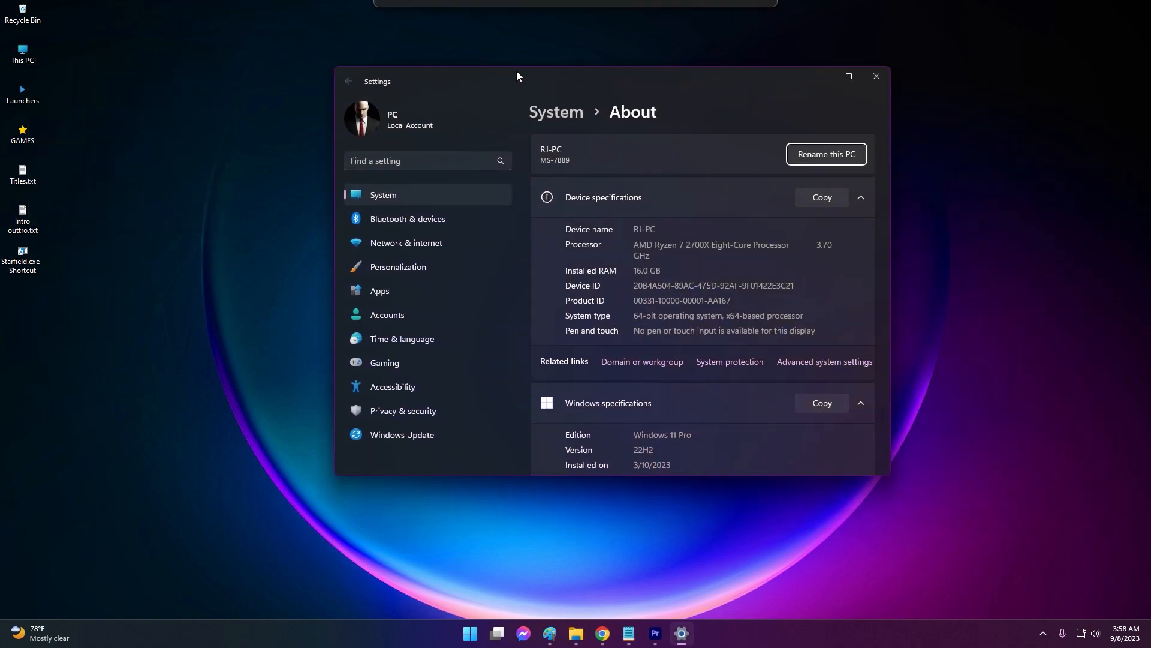
Step: Reach the virtual memory settings via advanced system properties and performance options
{"action": "scroll", "scroll_direction": "down", "scroll_amount": 3}
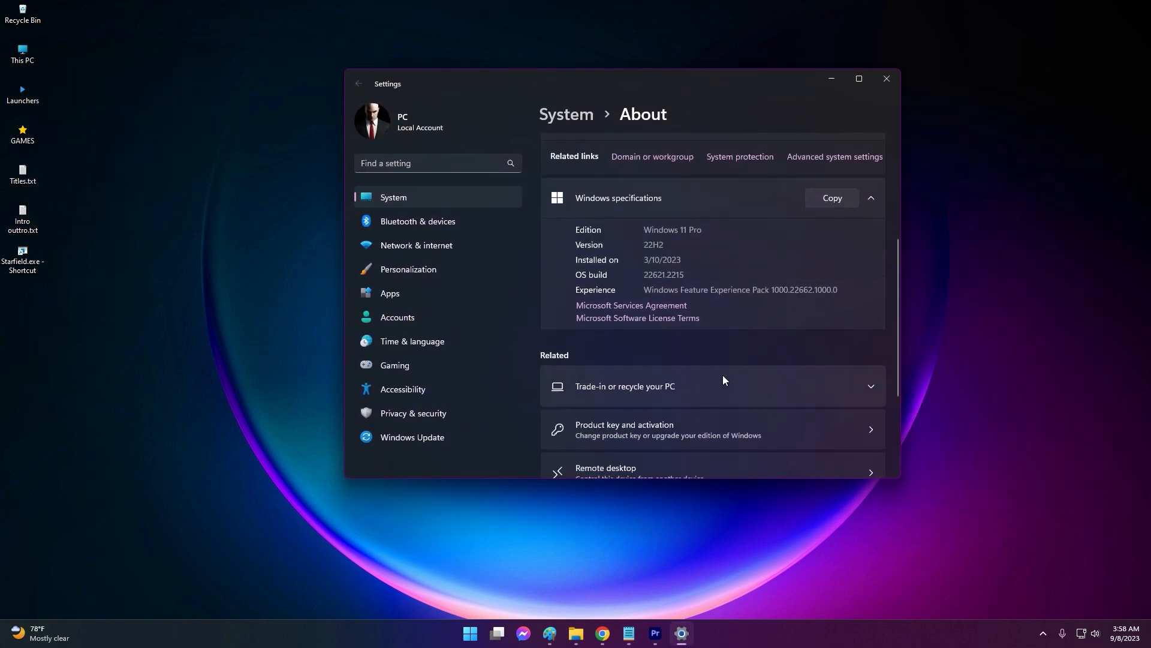
{"action": "left_click", "coordinate": [834, 156]}
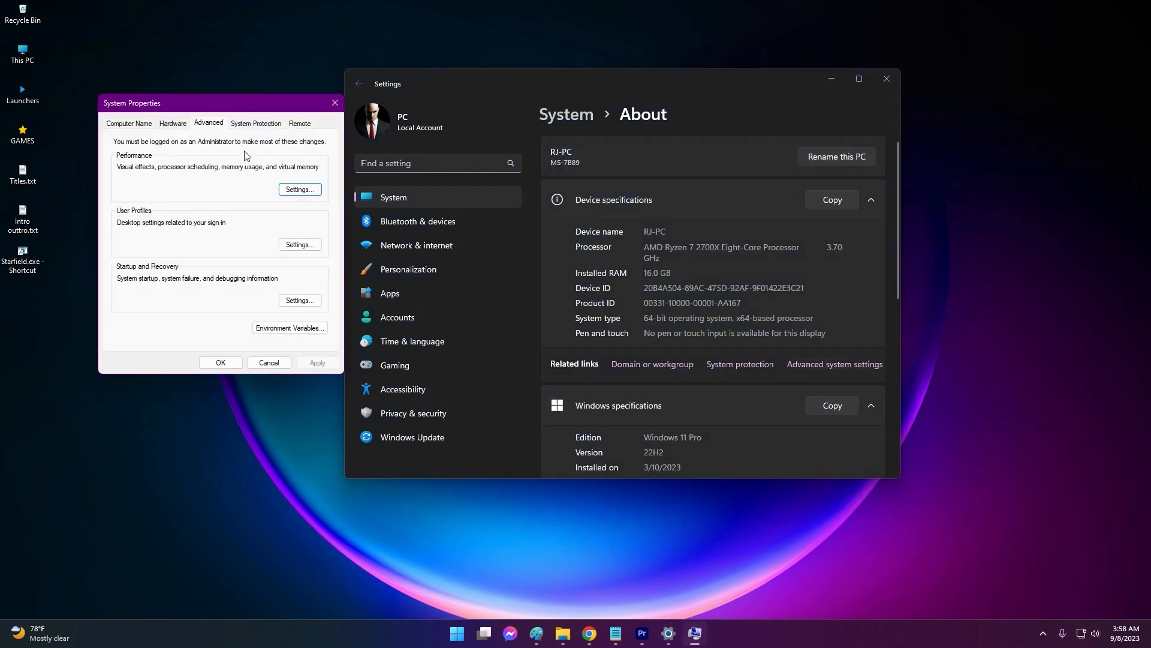
{"action": "left_click", "coordinate": [298, 189]}
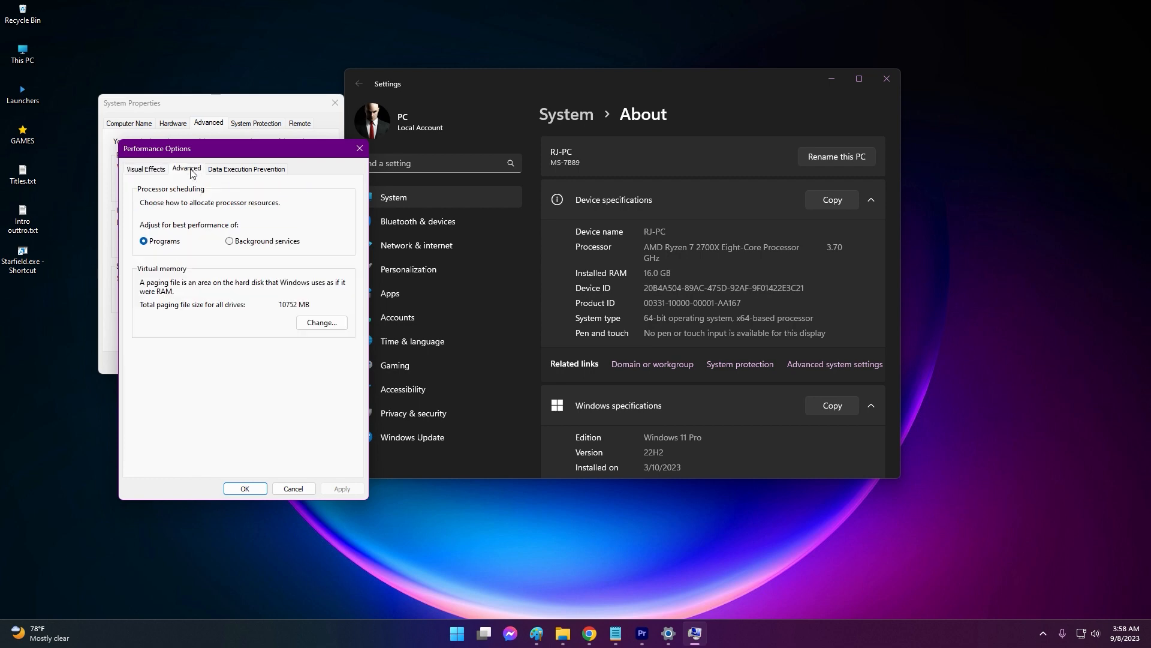
{"action": "left_click", "coordinate": [320, 323]}
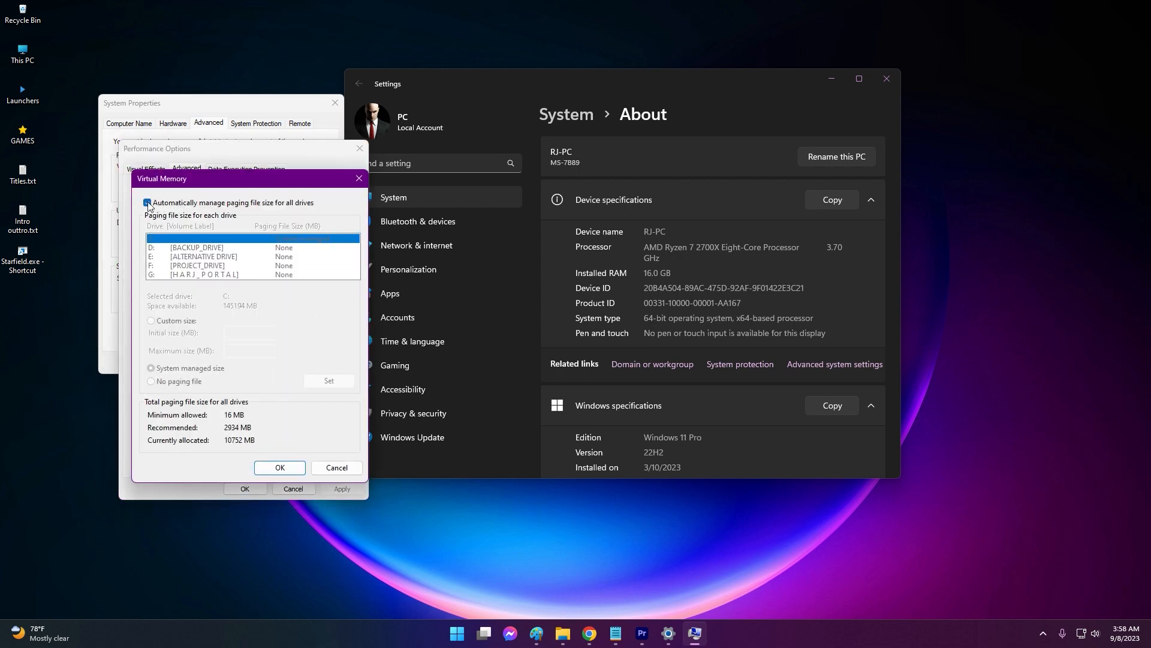
Step: Disable automatic paging and give drive C: a custom size of 16384 MB
{"action": "left_click", "coordinate": [147, 204]}
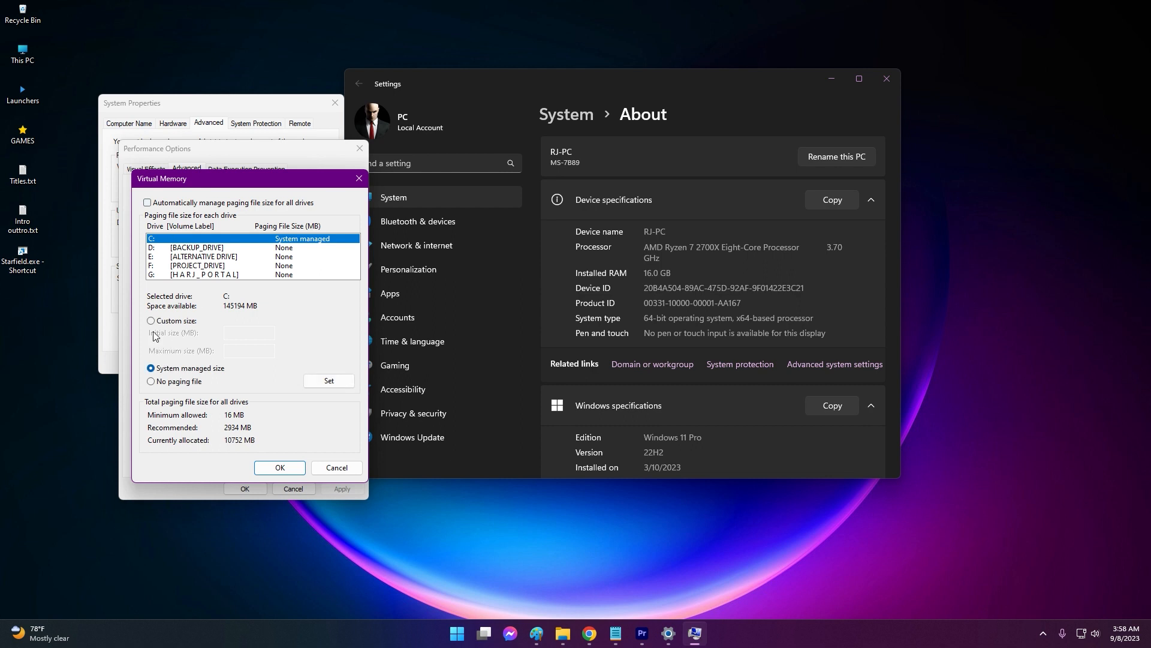
{"action": "left_click", "coordinate": [151, 322]}
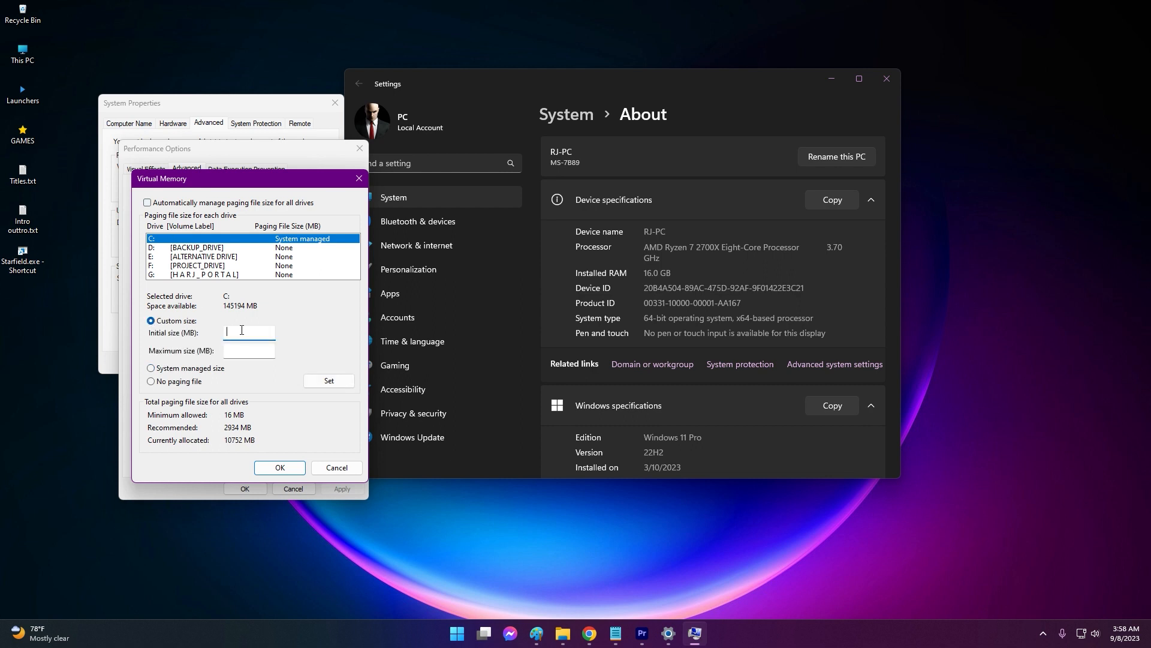
{"action": "type", "text": "16384"}
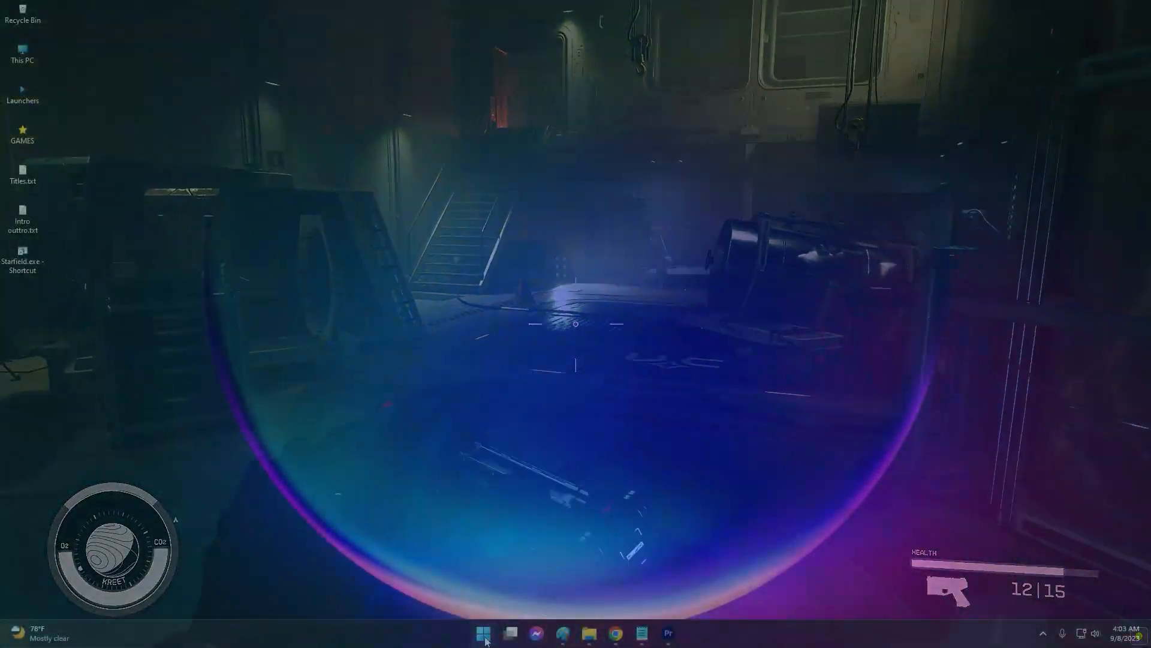
Step: Search the Start menu for Starfield and launch it
{"action": "left_click", "coordinate": [483, 633]}
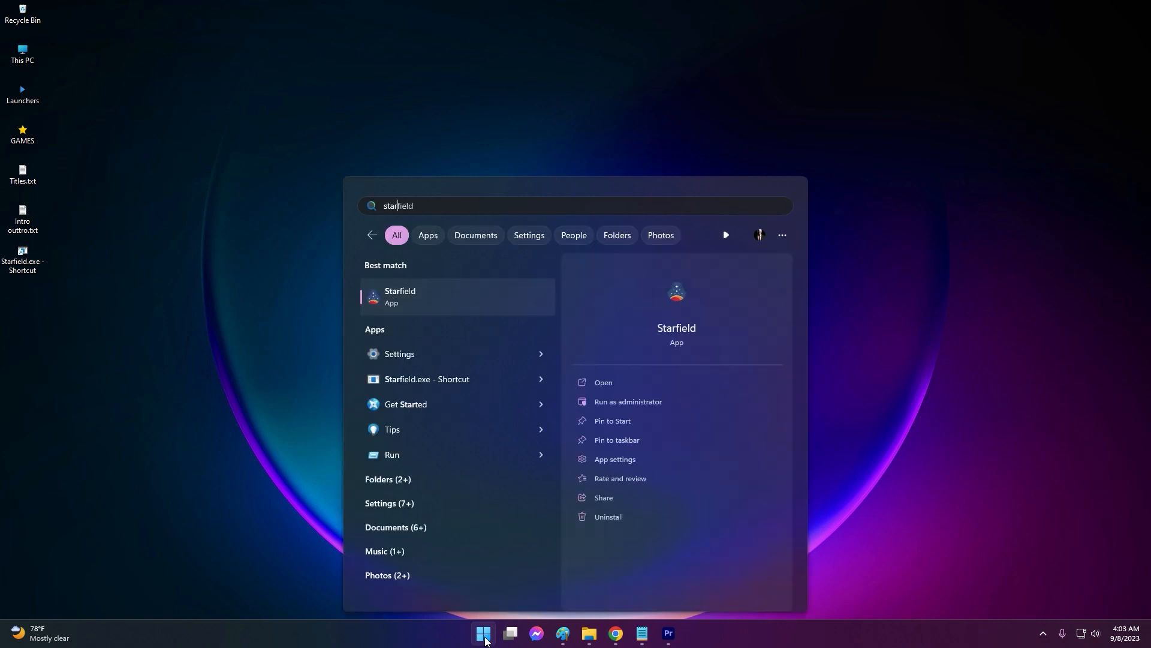
{"action": "left_click", "coordinate": [608, 516]}
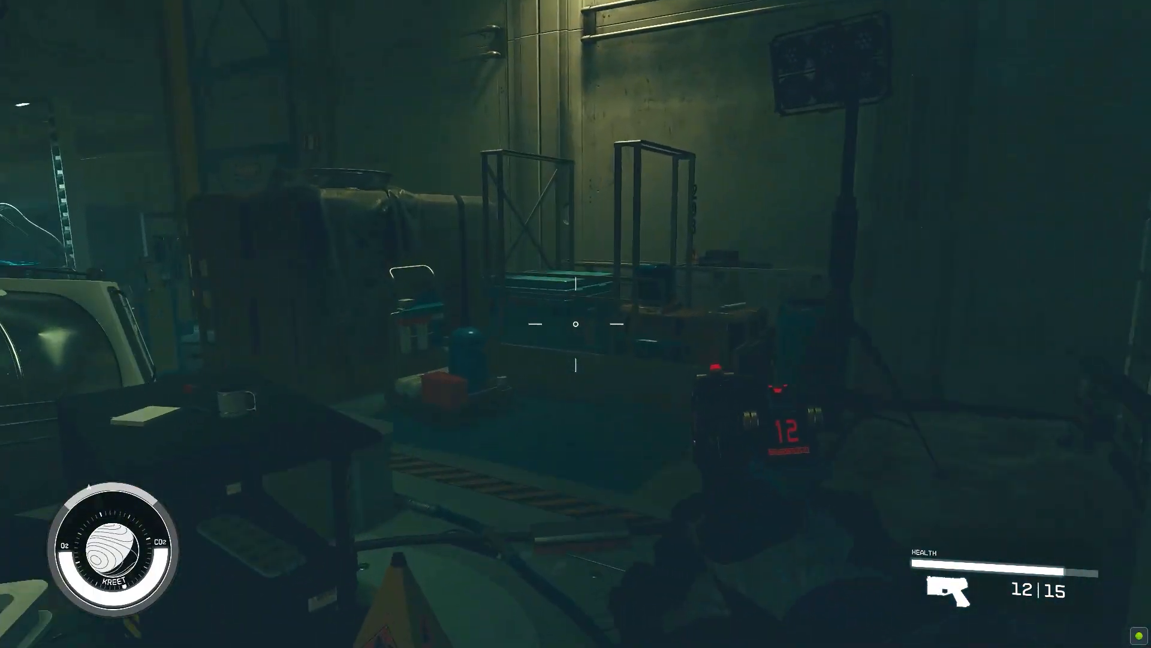
{"action": "mouse_move", "coordinate": [575, 323]}
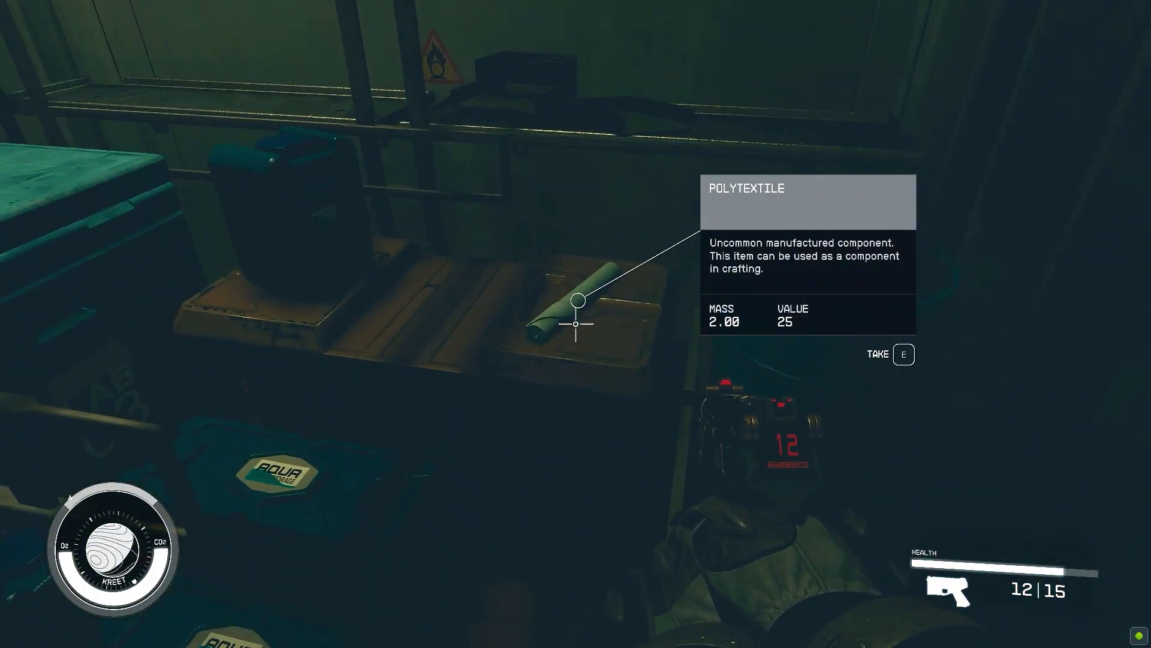